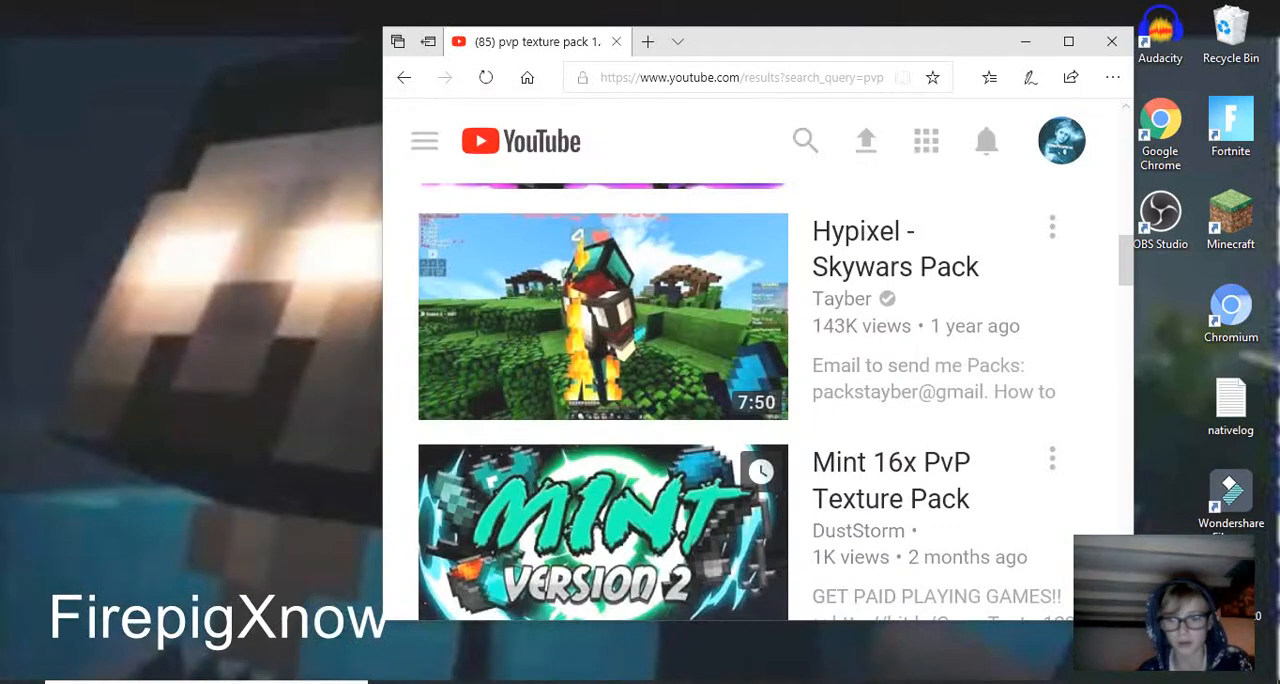
- From the Mint 16x PvP Texture Pack video, follow the flylink direct download link in its description
left_click(602, 316)
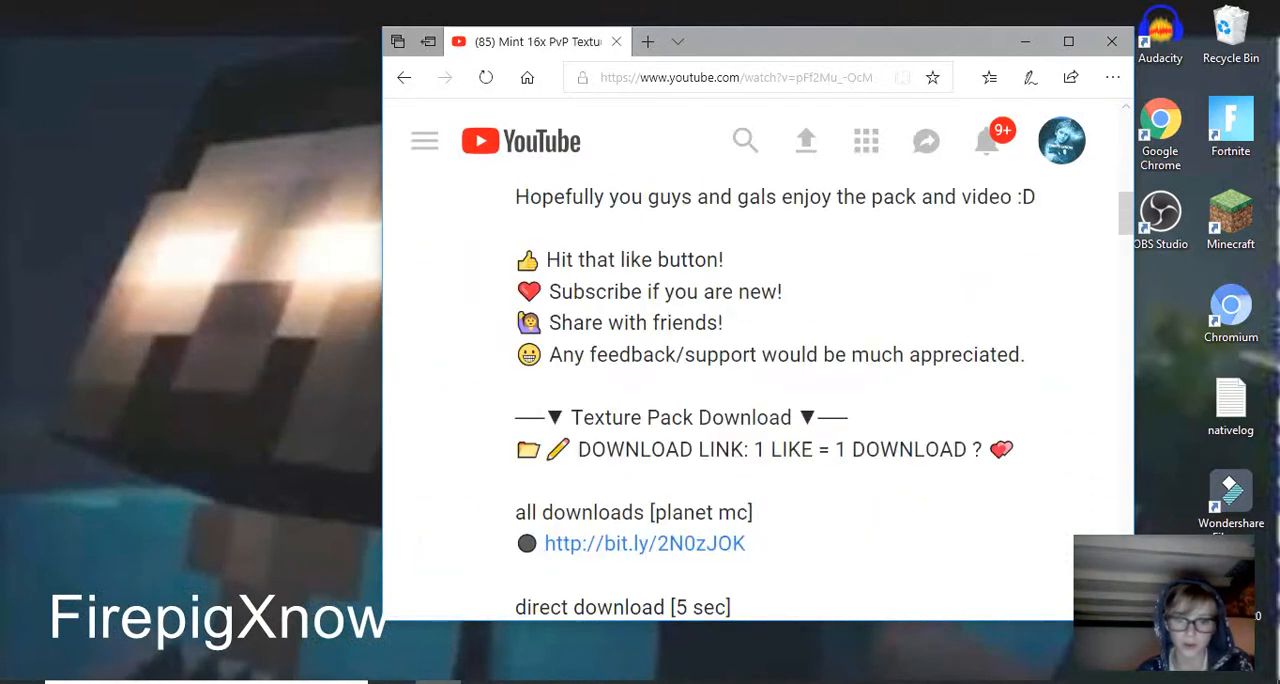
scroll("down", 3)
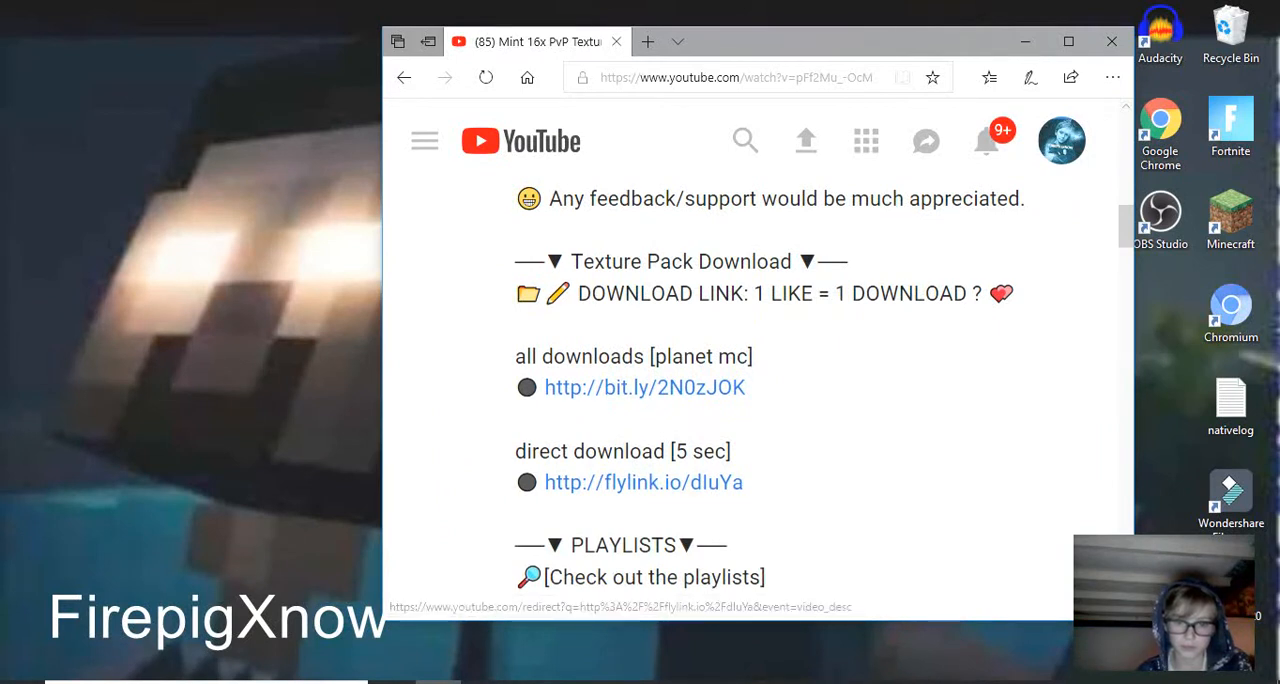
left_click(648, 40)
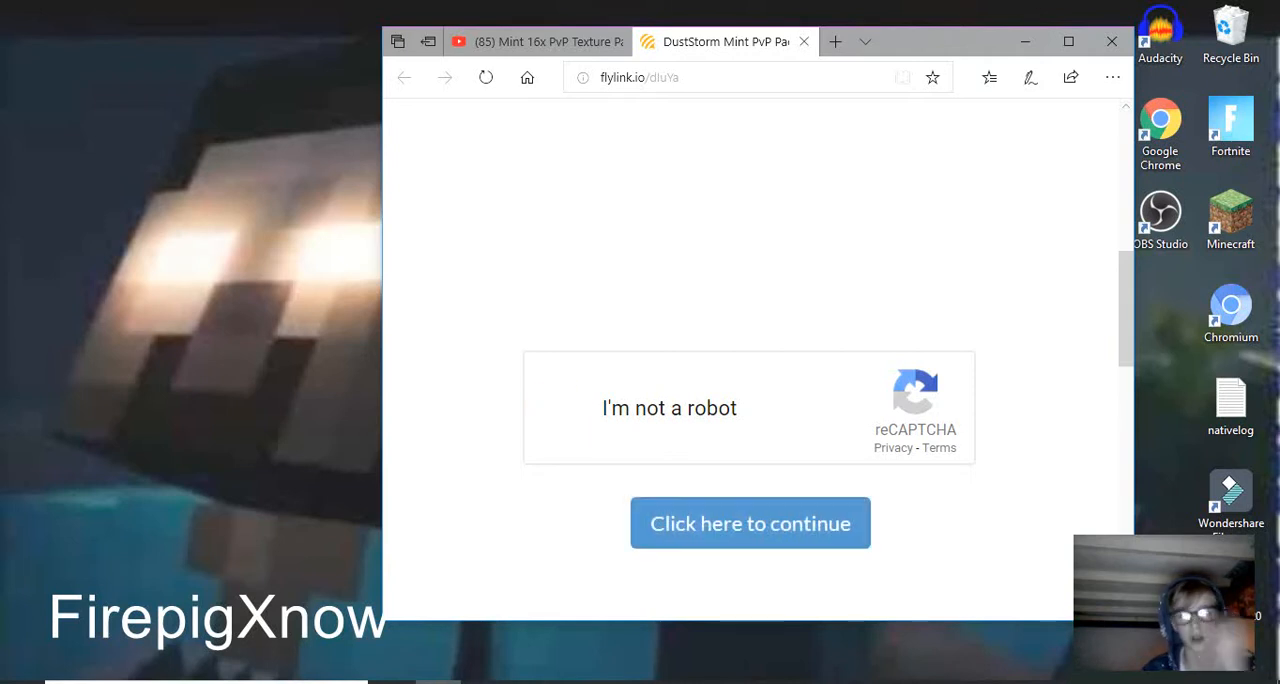
- Pass the 'I'm not a robot' check and move down the Flylink page toward the link
left_click(750, 524)
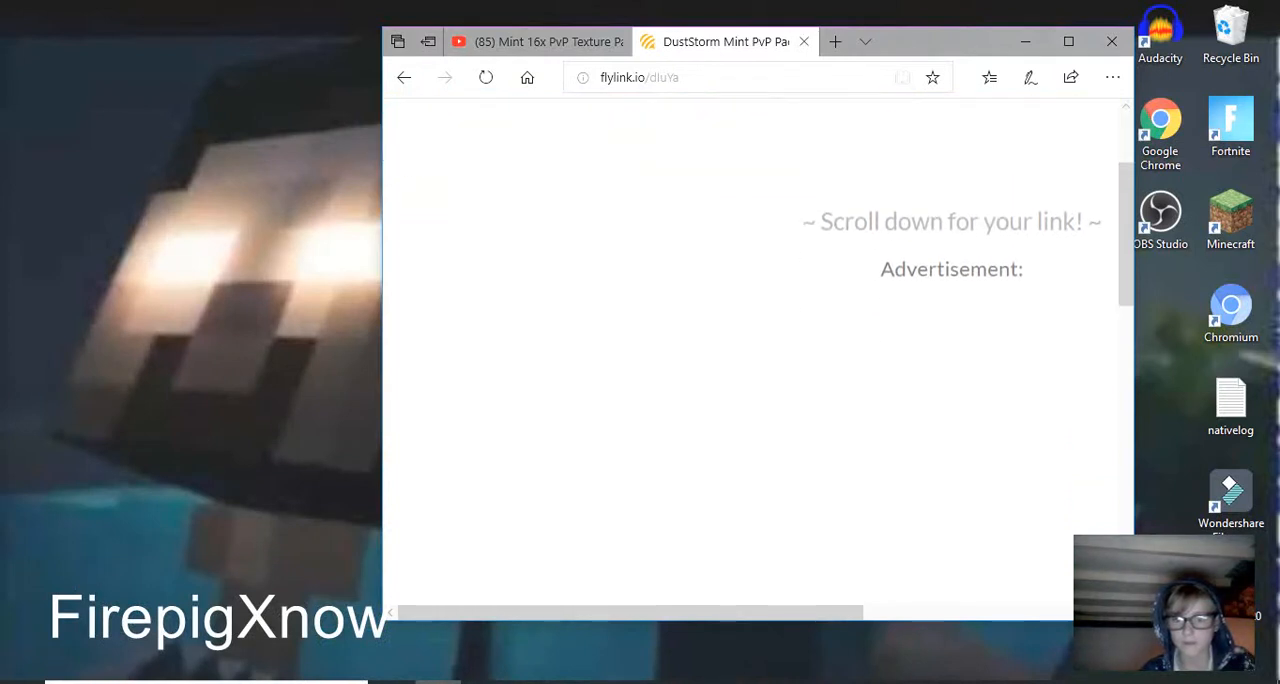
scroll("down", 3)
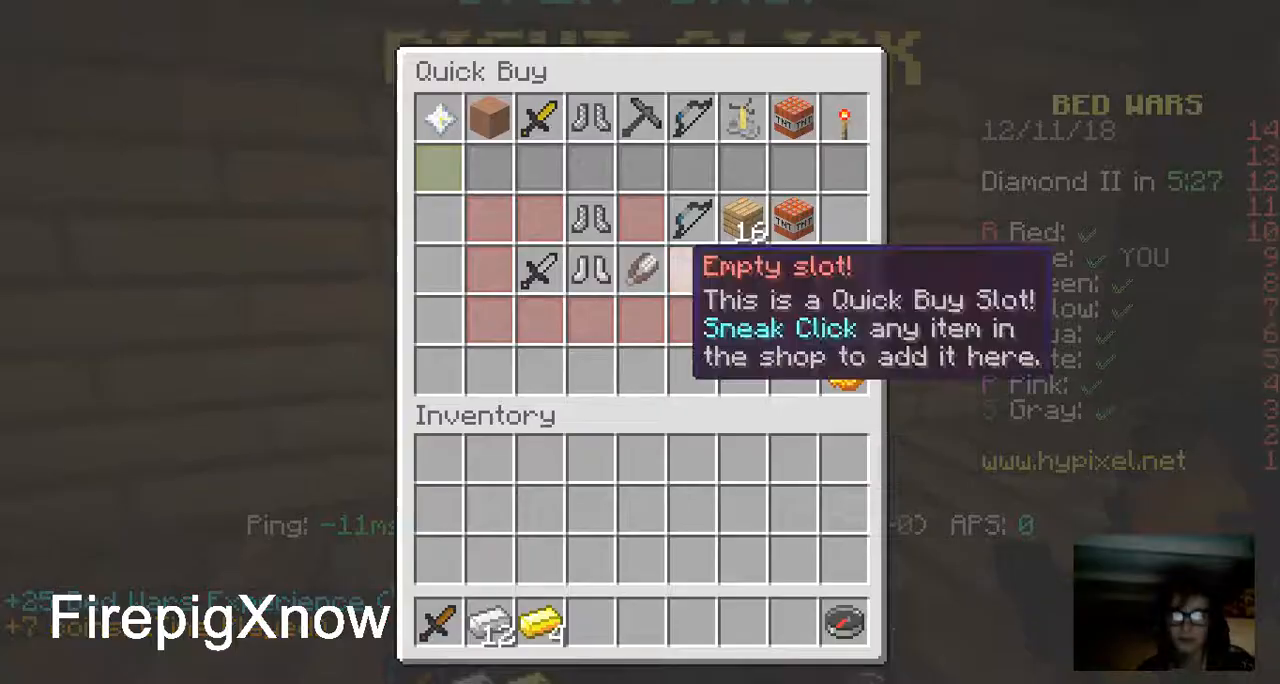
- Dismiss the Bed Wars shop clip so the link page countdown can finish
left_click(490, 118)
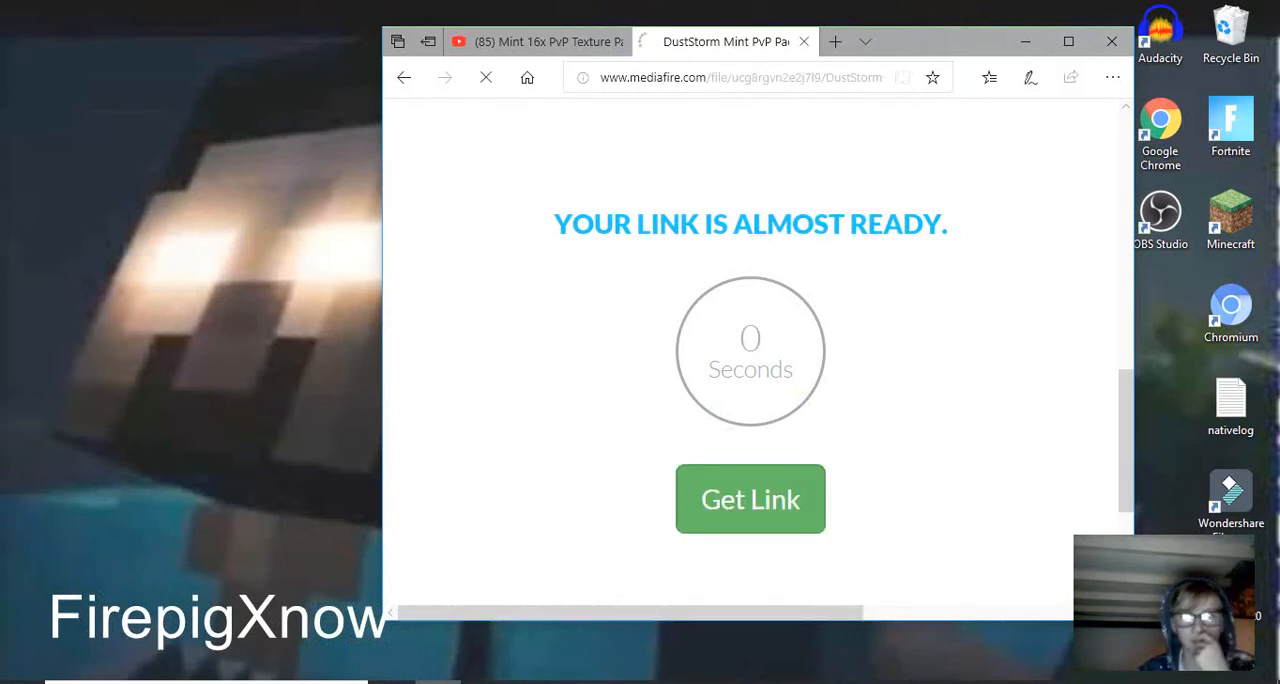
- Get the link and save the DustStorm Mint PvP Pack zip (13.84 MB) from MediaFire
left_click(750, 500)
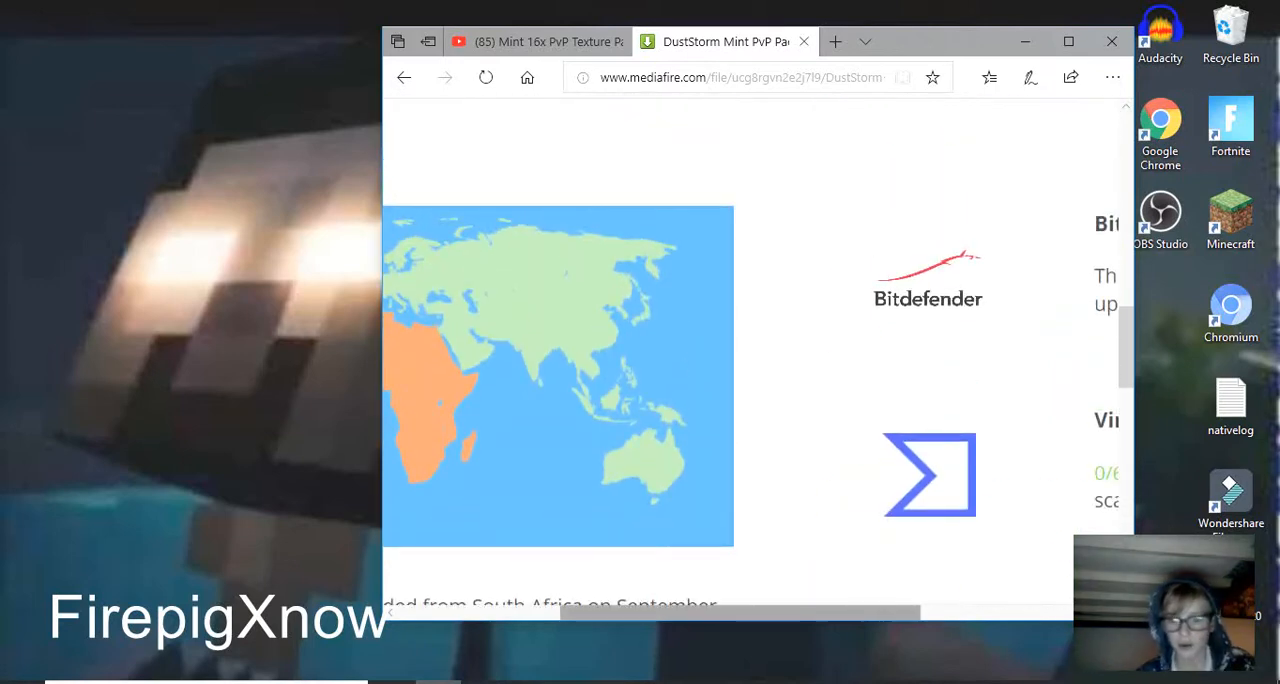
scroll("down", 3)
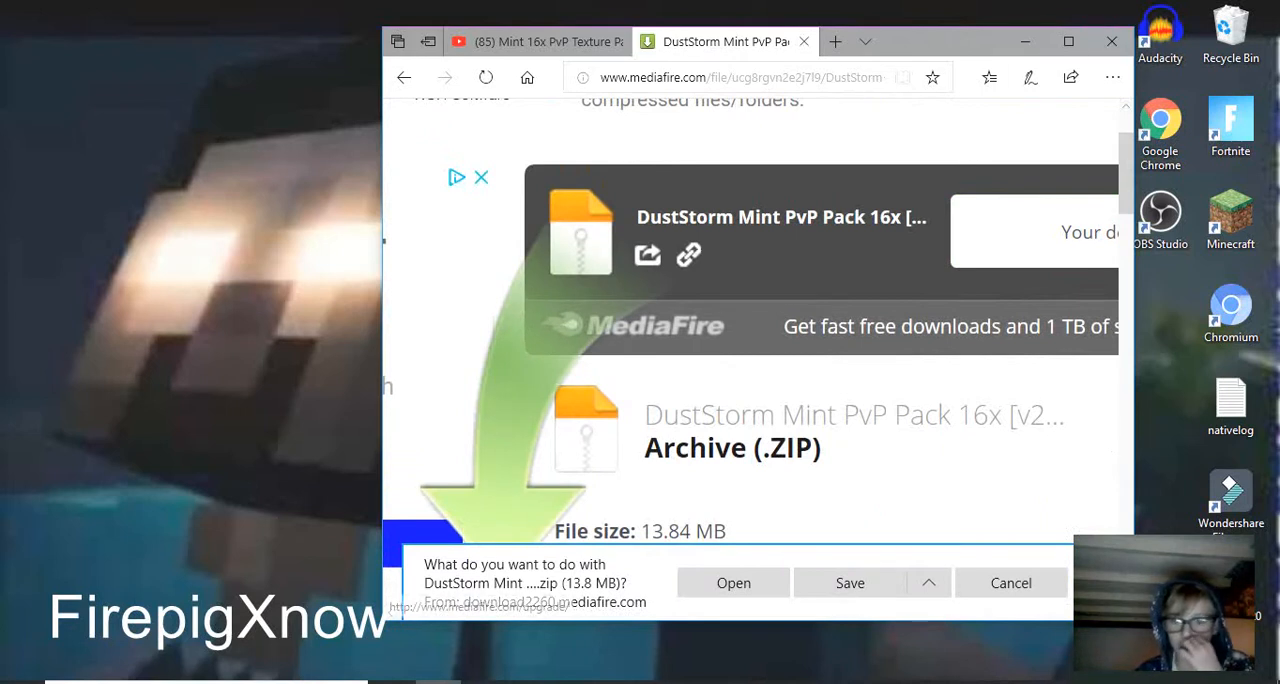
left_click(848, 582)
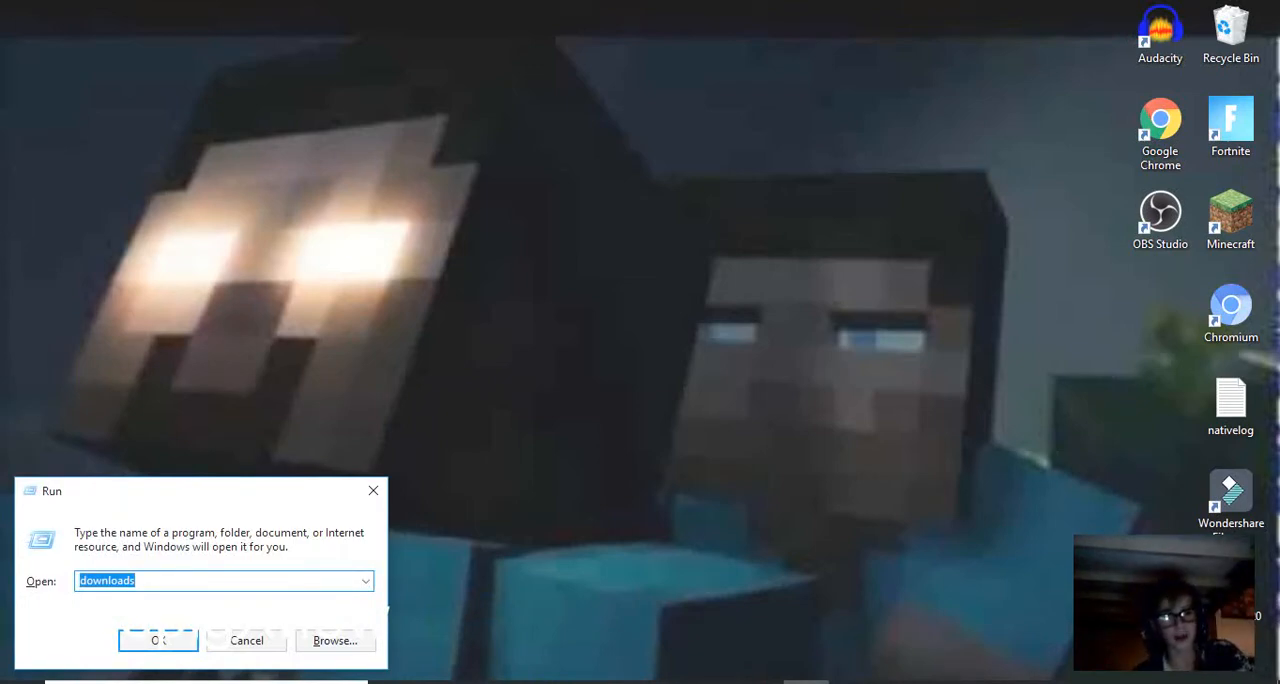
- Go to the Downloads folder via Run, then Minecraft's resourcepacks folder
left_click(158, 640)
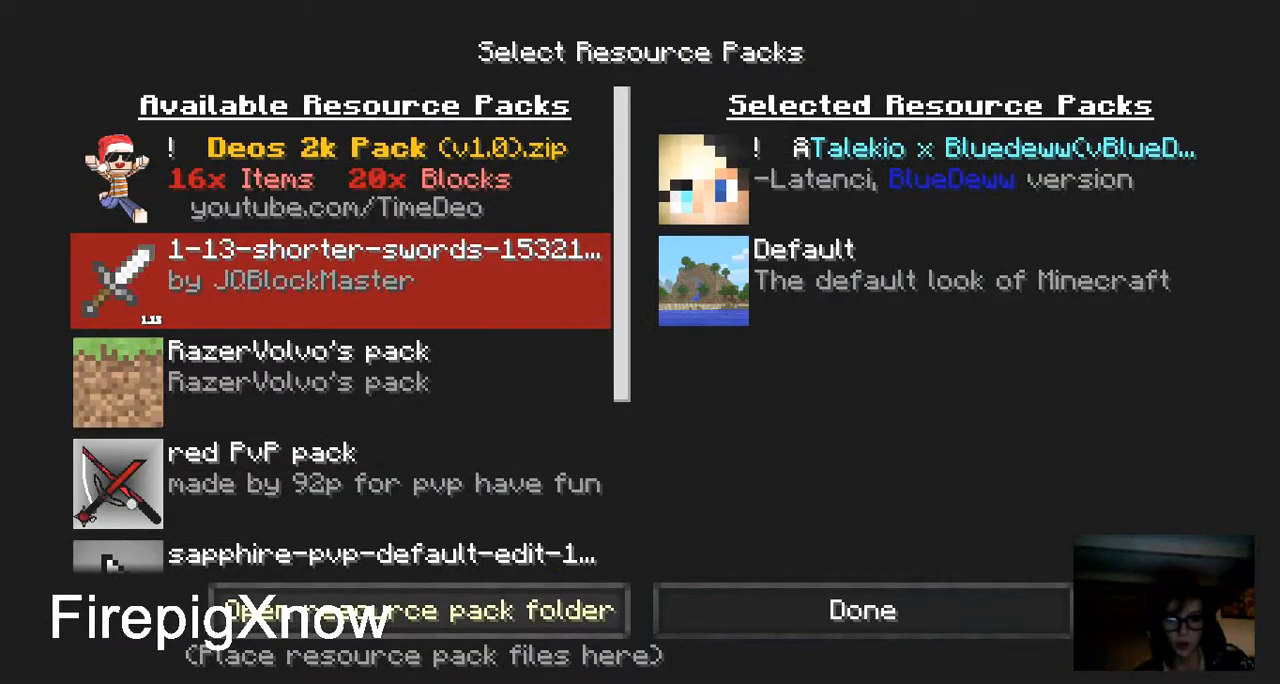
left_click(420, 610)
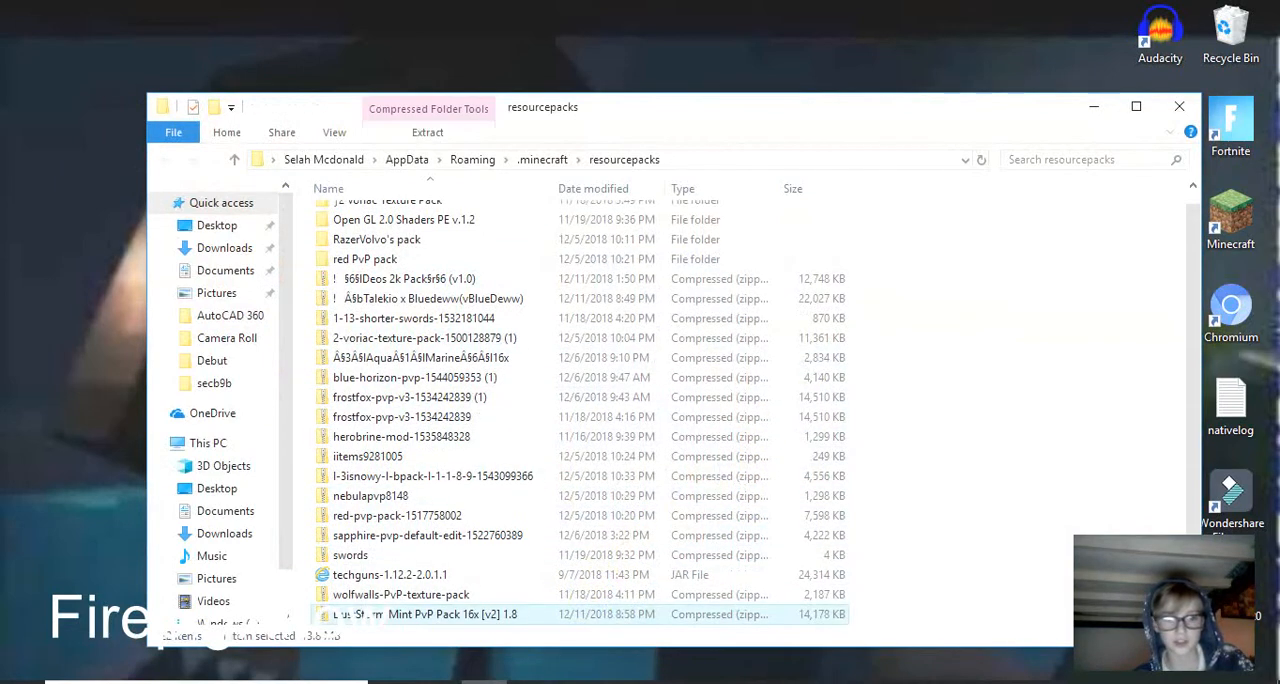
- Refresh the Select Resource Packs list and reopen the resourcepacks folder holding the DustStorm zip
double_click(420, 614)
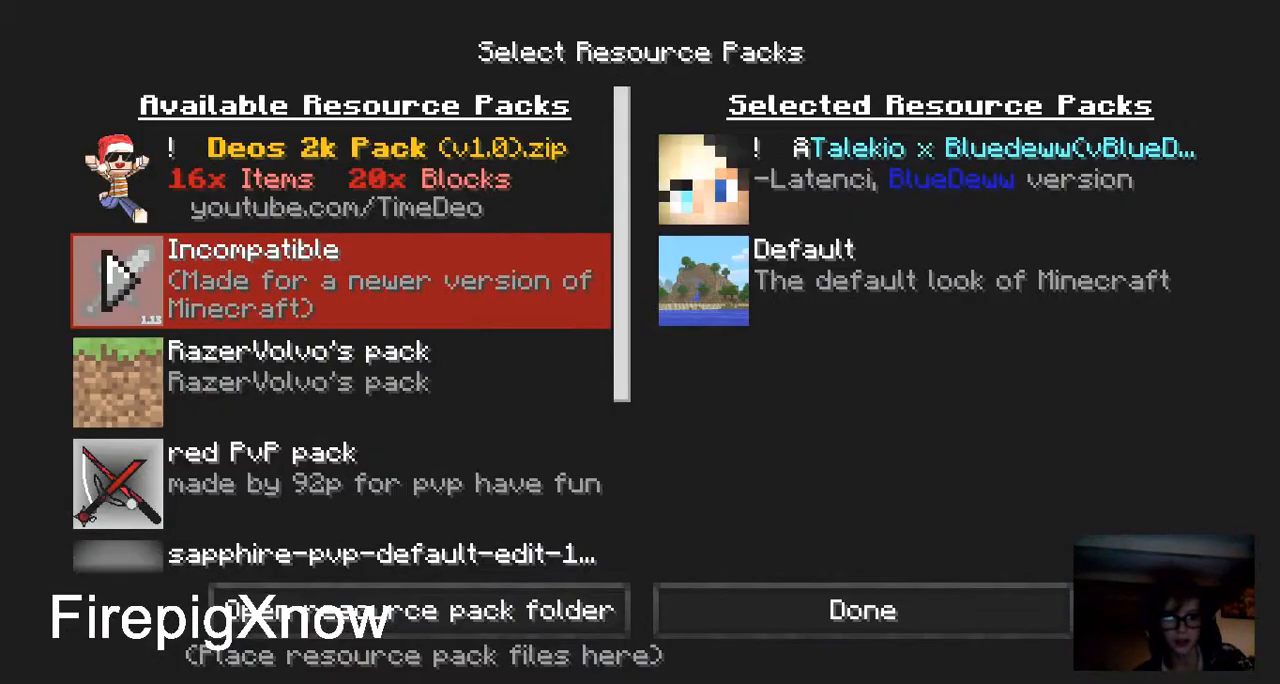
scroll("down", 3)
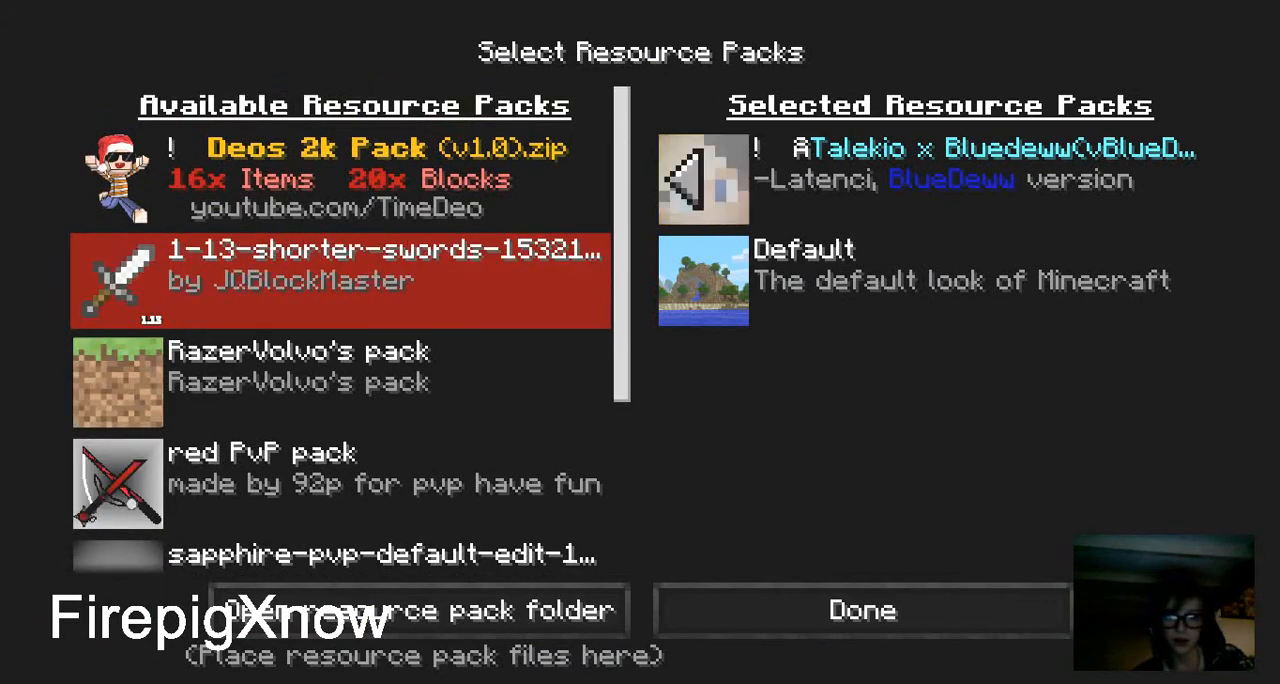
scroll("down", 3)
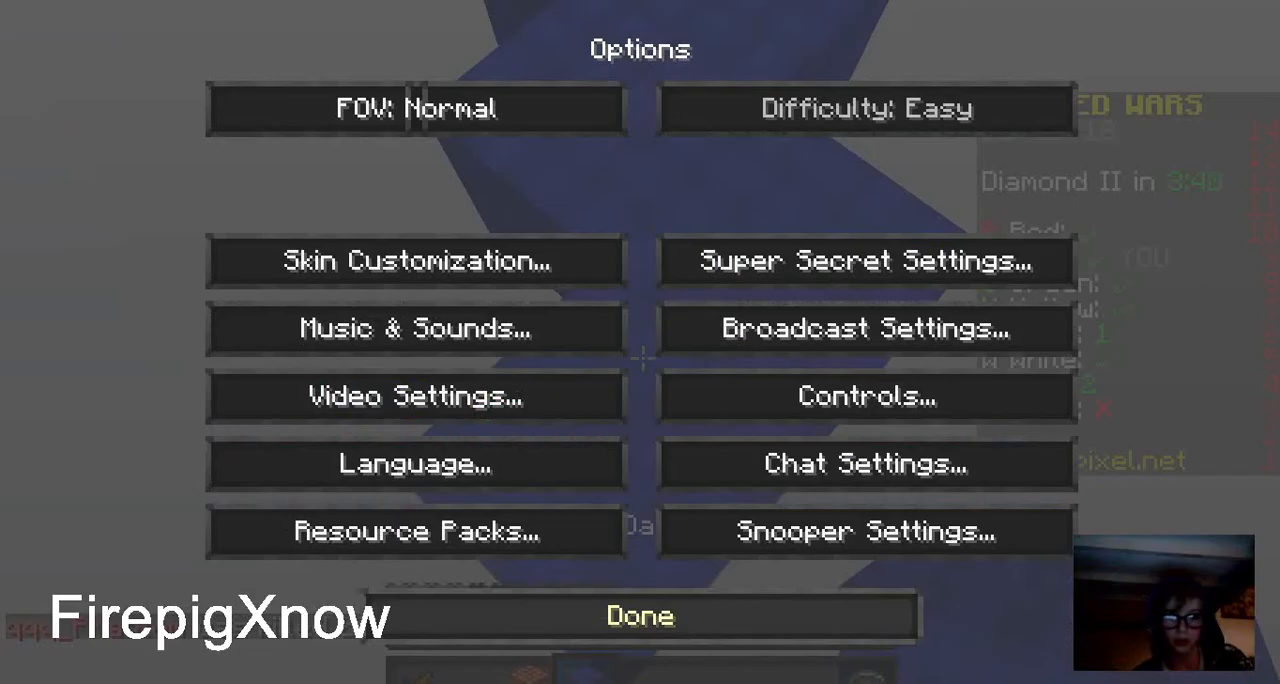
left_click(414, 532)
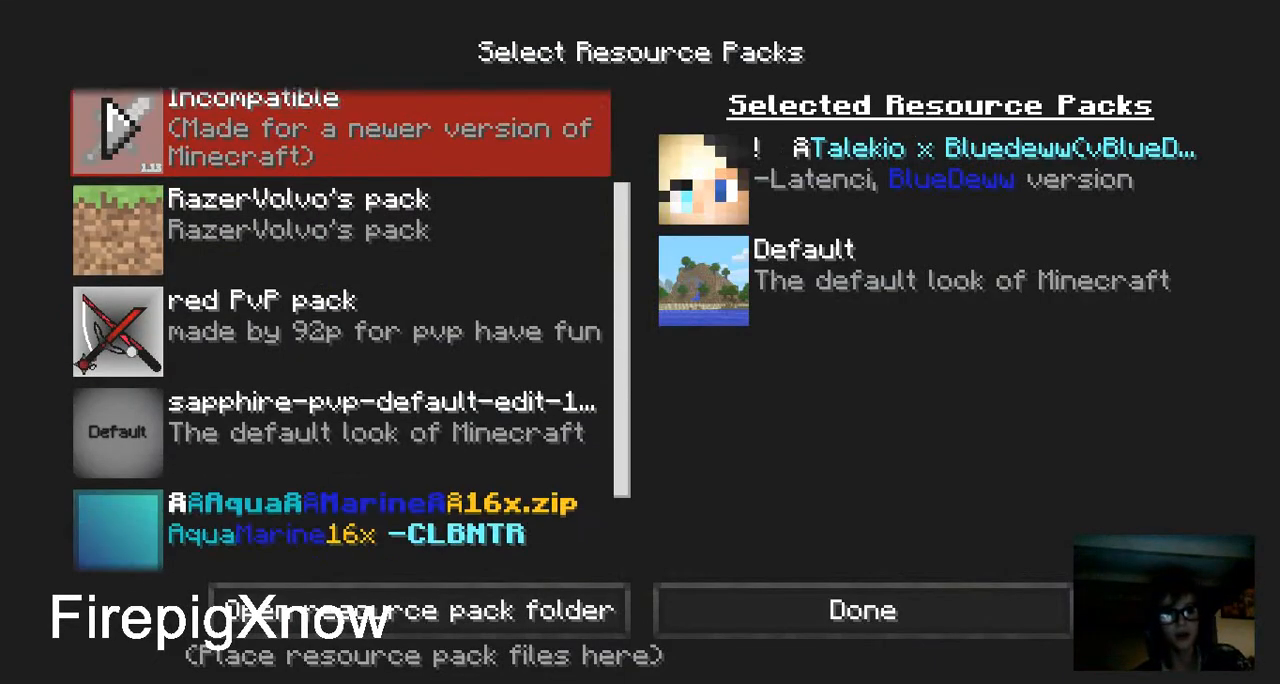
scroll("down", 3)
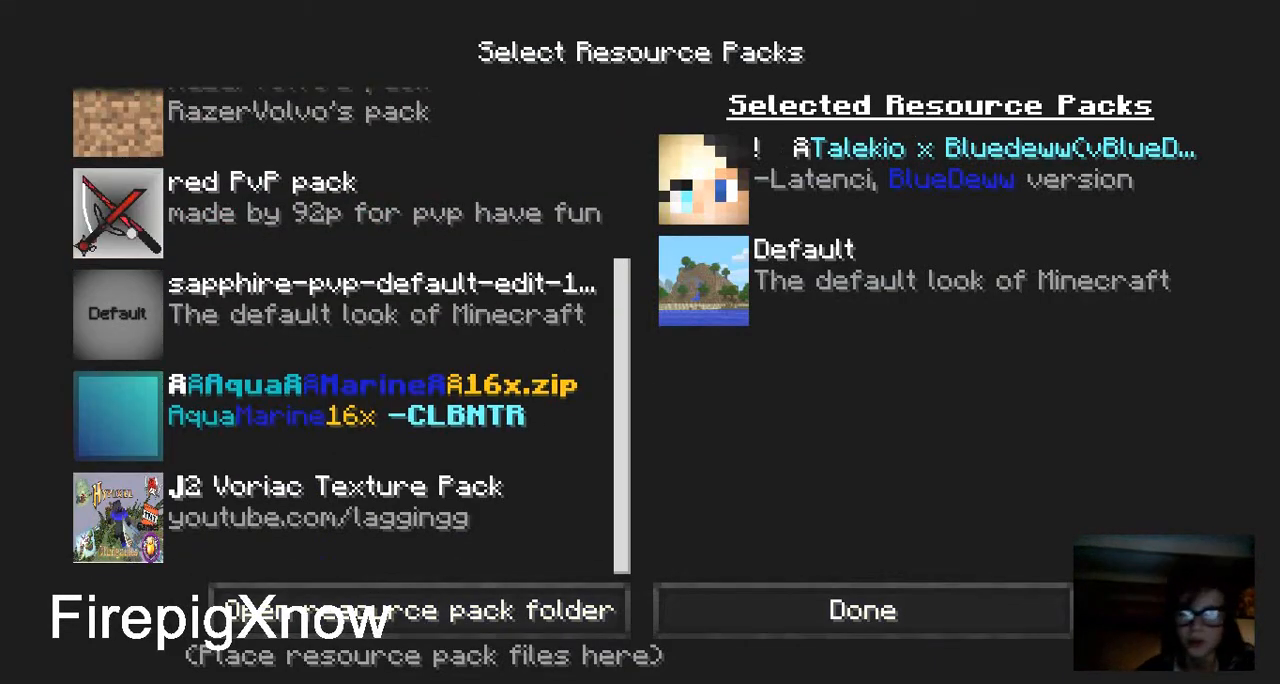
left_click(860, 610)
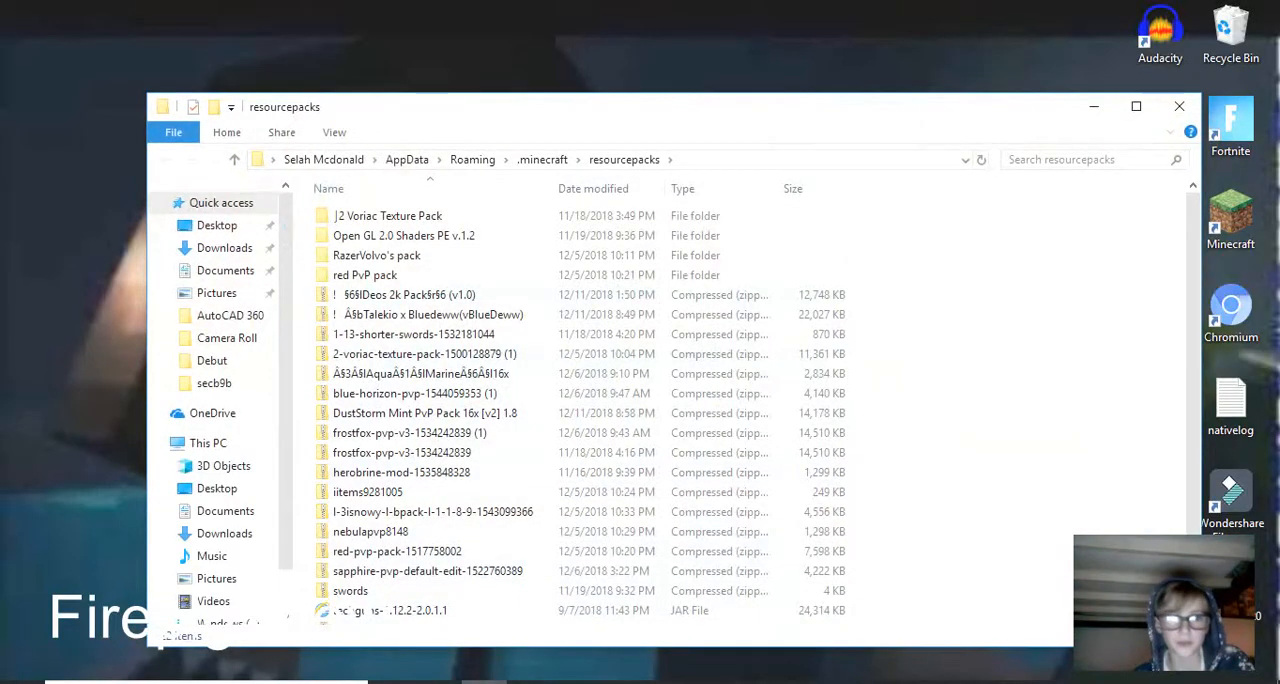
- Look inside the DustStorm Mint PvP Pack 16x [v2] 1.8 zip, revealing its single inner folder
scroll("down", 3)
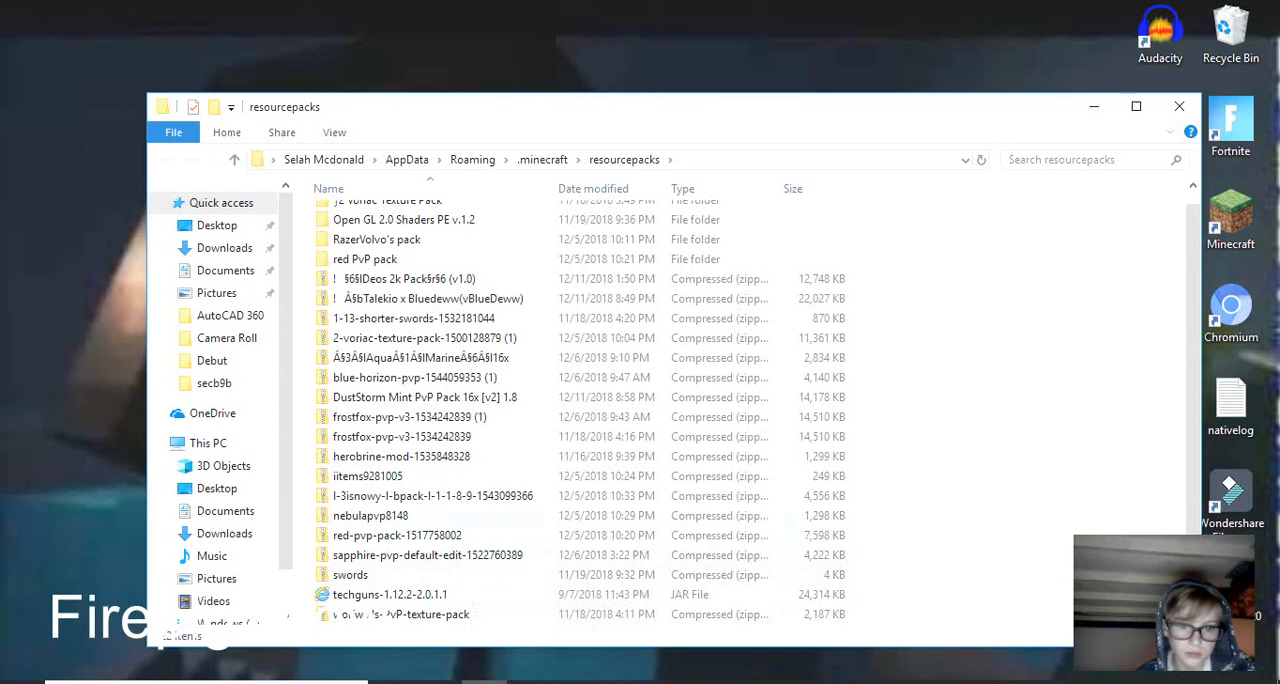
left_click(424, 396)
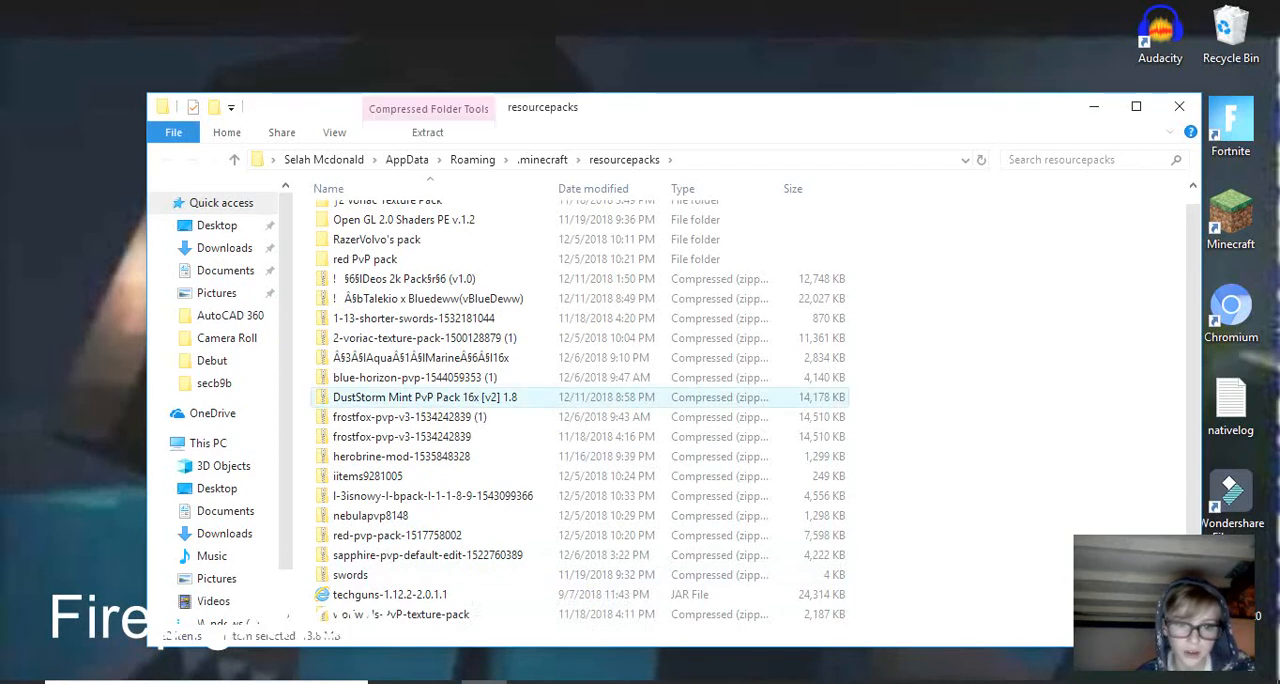
double_click(420, 396)
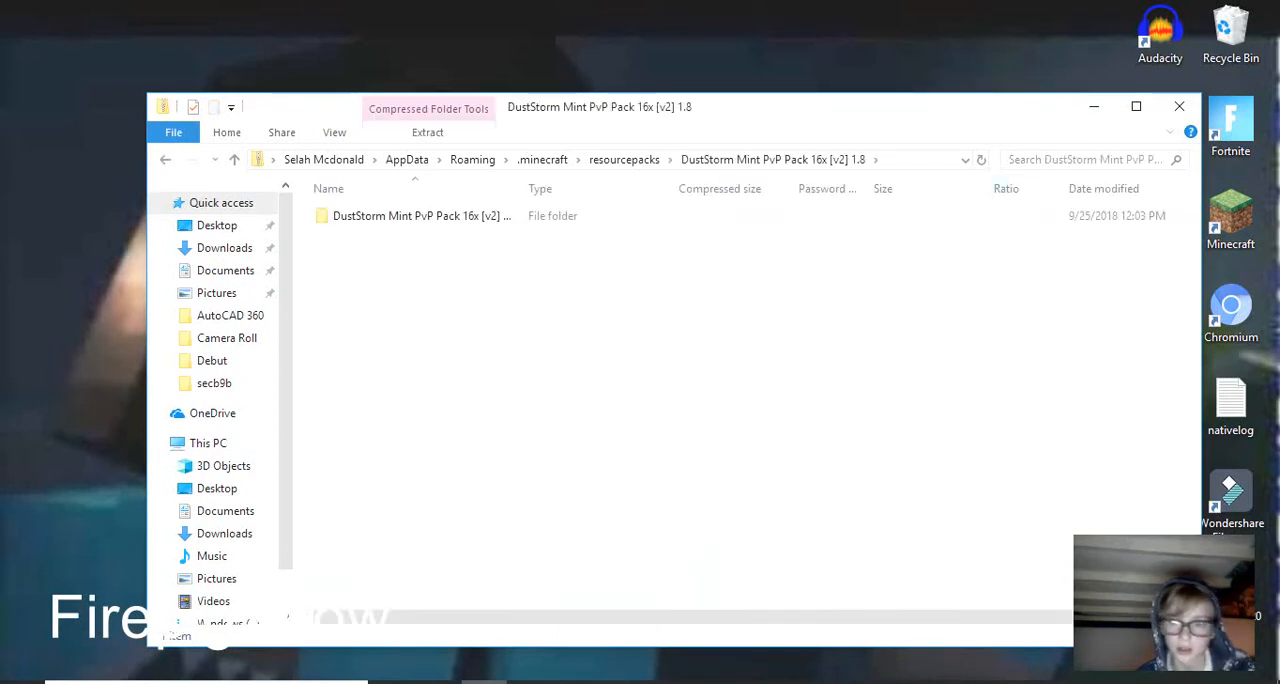
- Return to Minecraft and leave the Select Resource Packs screen with Done, resuming the Bed Wars match
left_click(420, 216)
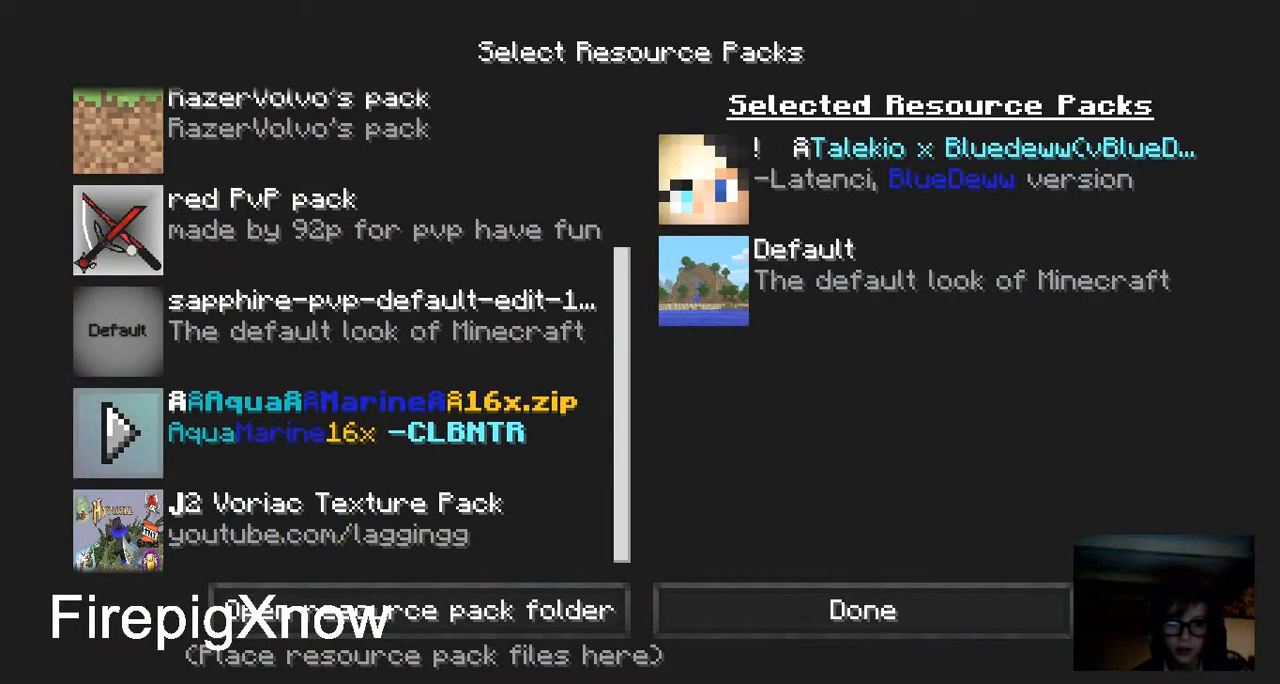
left_click(860, 610)
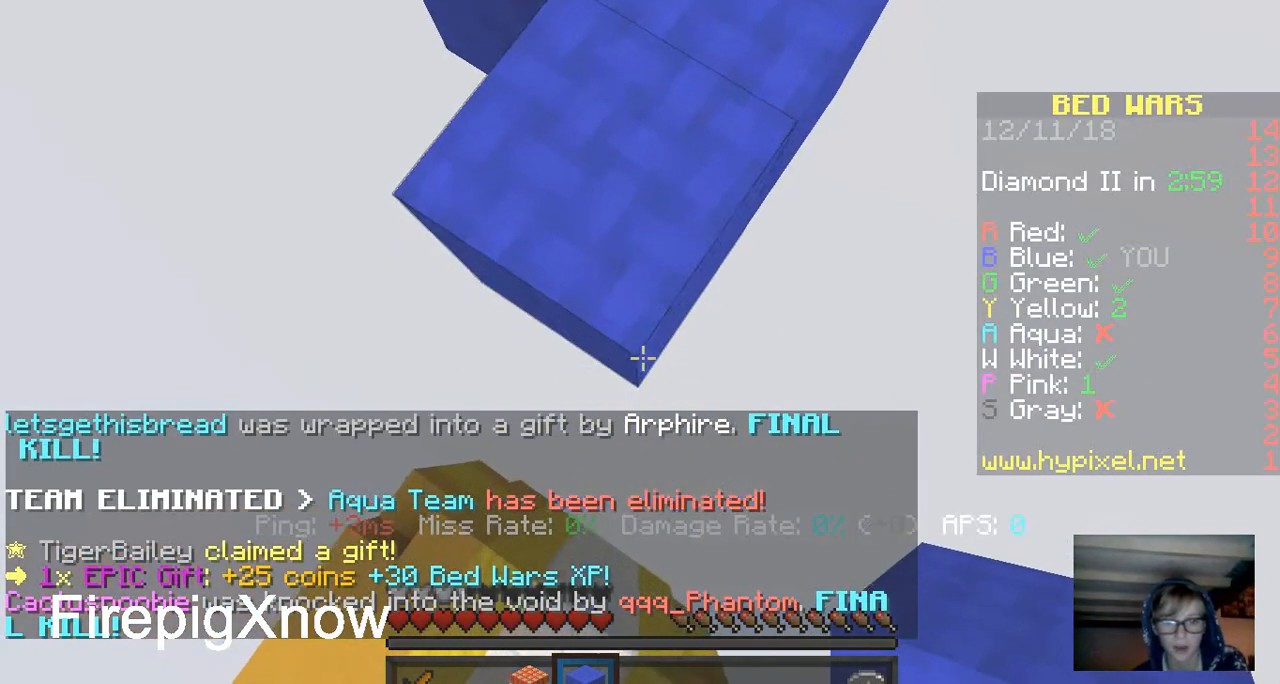